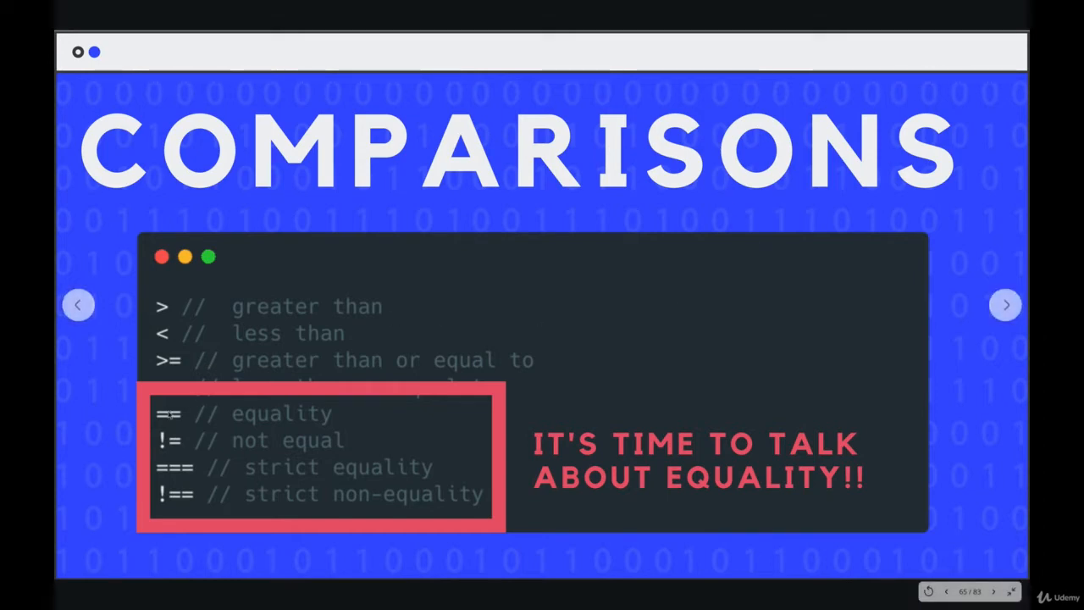
pyautogui.moveTo(261, 471)
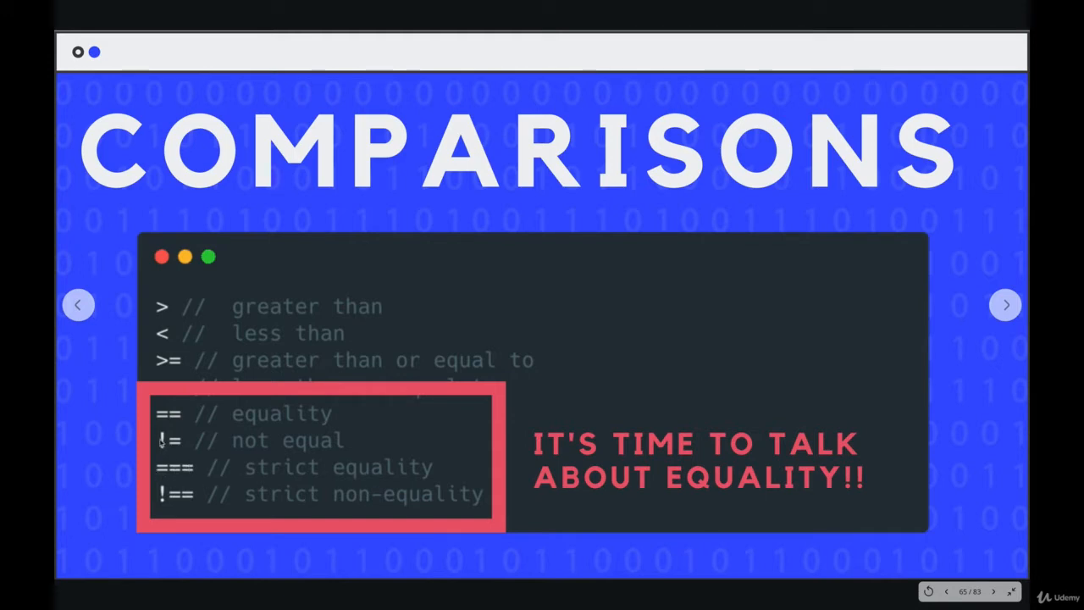
pyautogui.moveTo(193, 498)
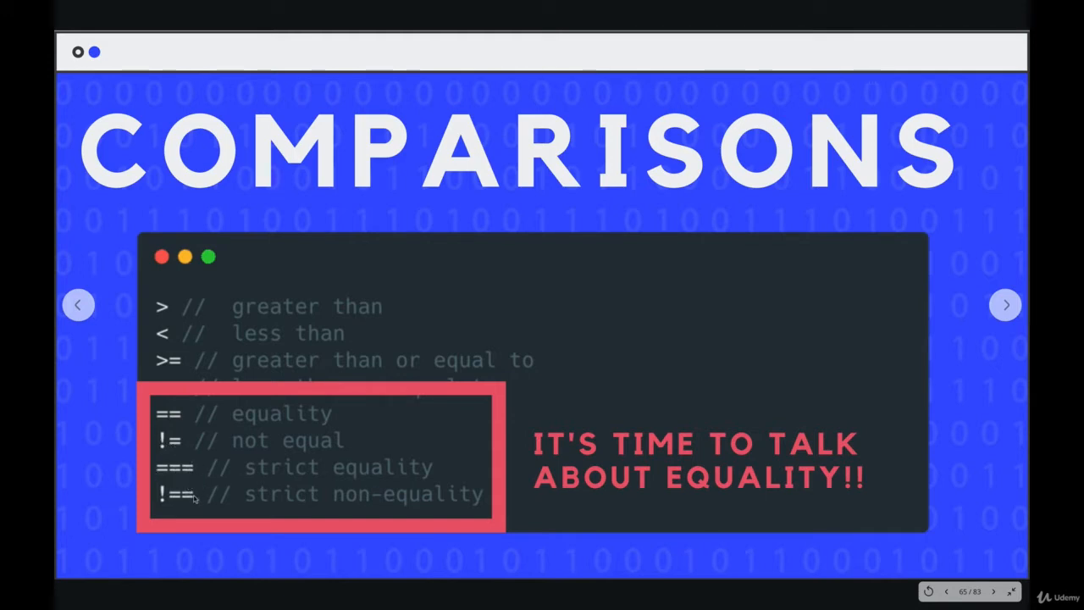
# - Switch from the Comparisons slide to the Chrome DevTools Console and clear it
pyautogui.click(1006, 305)
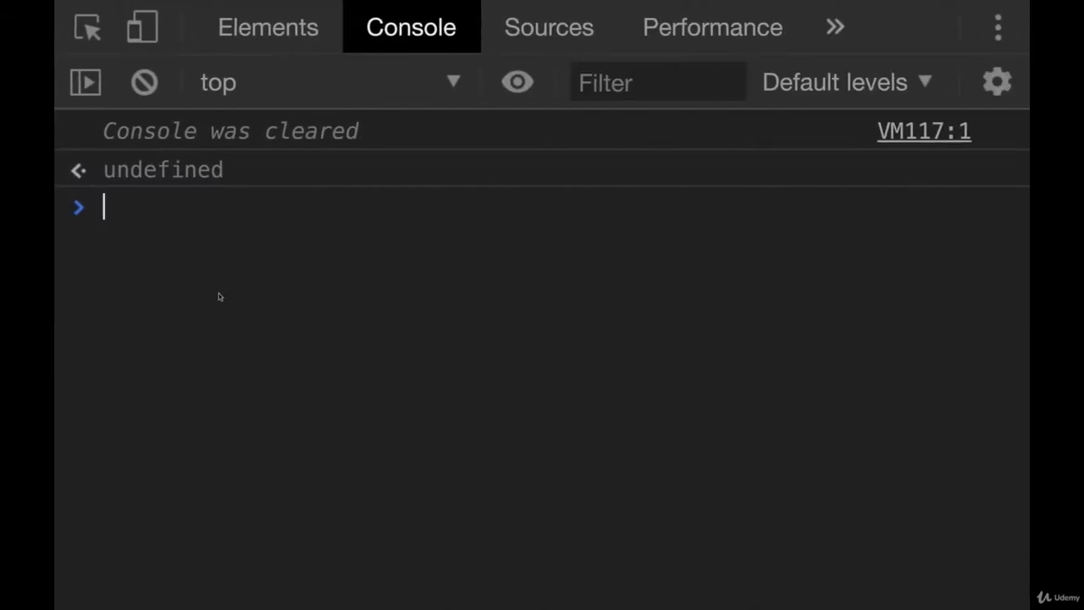
# - Evaluate 4 == 4, 'a' == 'a' and false == false to true, after false = false errors
pyautogui.write('4 == 4')
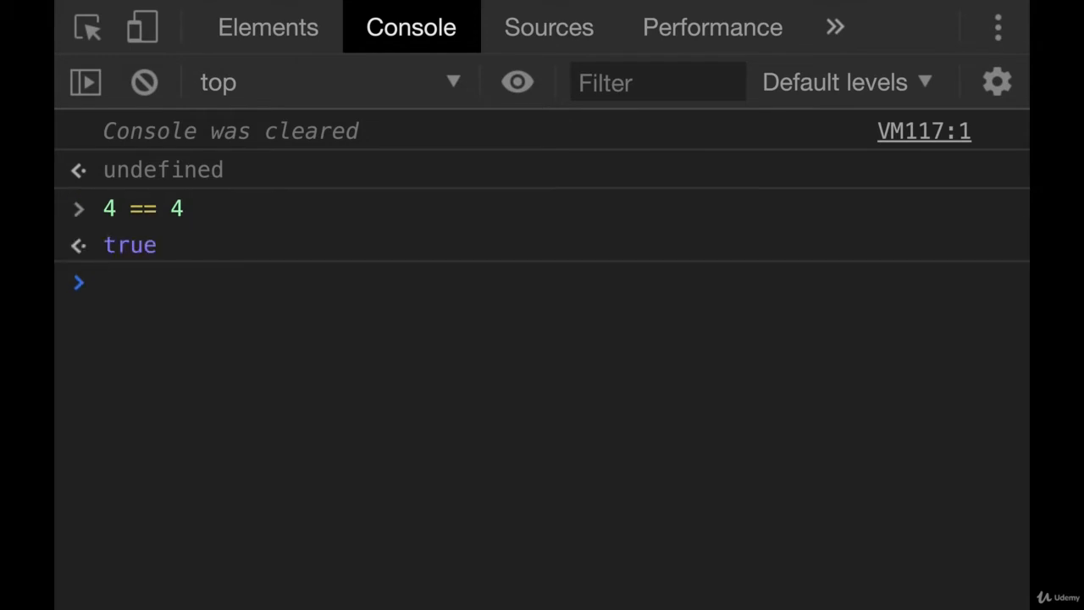
pyautogui.write("'a' == 'a")
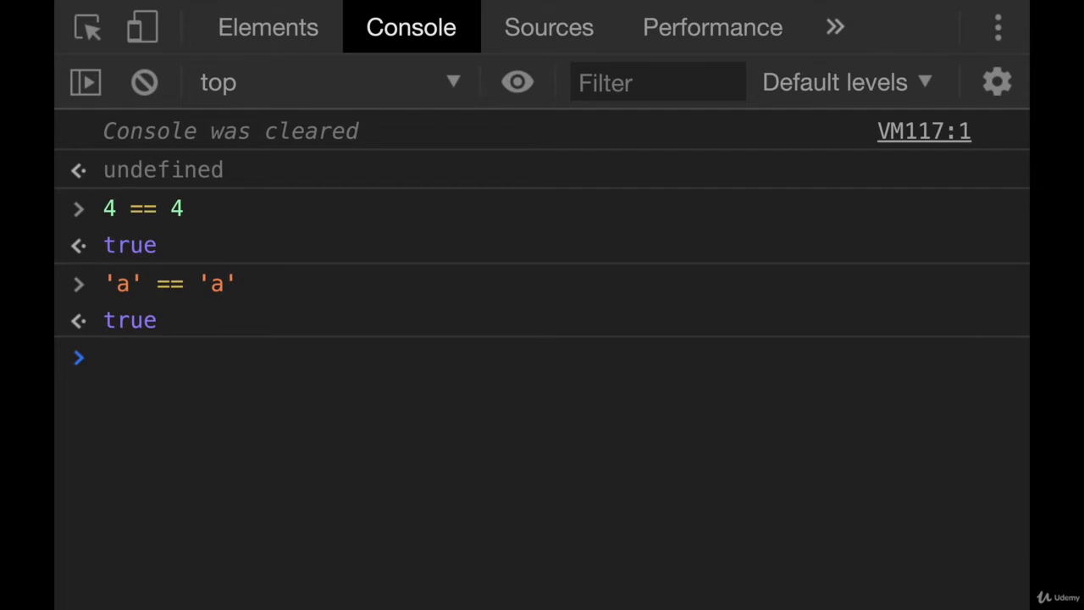
pyautogui.write('false =')
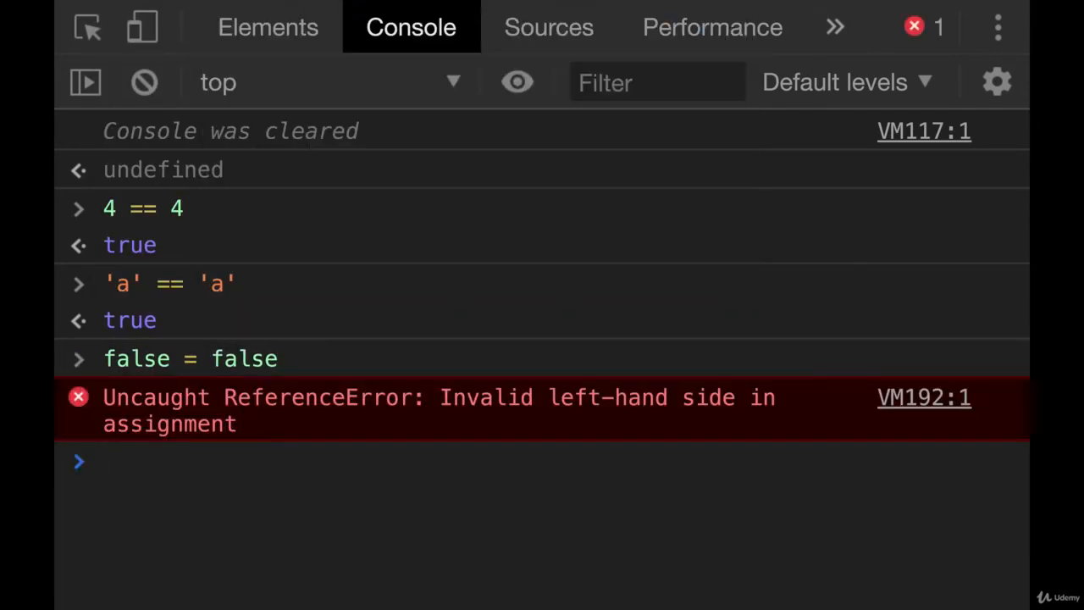
pyautogui.write('false = false')
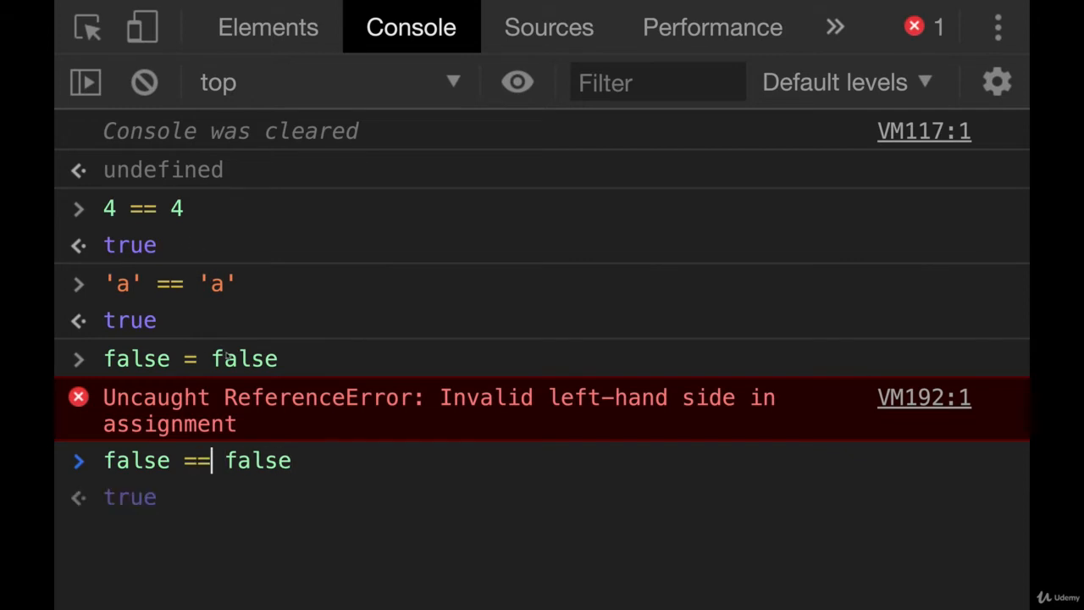
pyautogui.press('Enter')
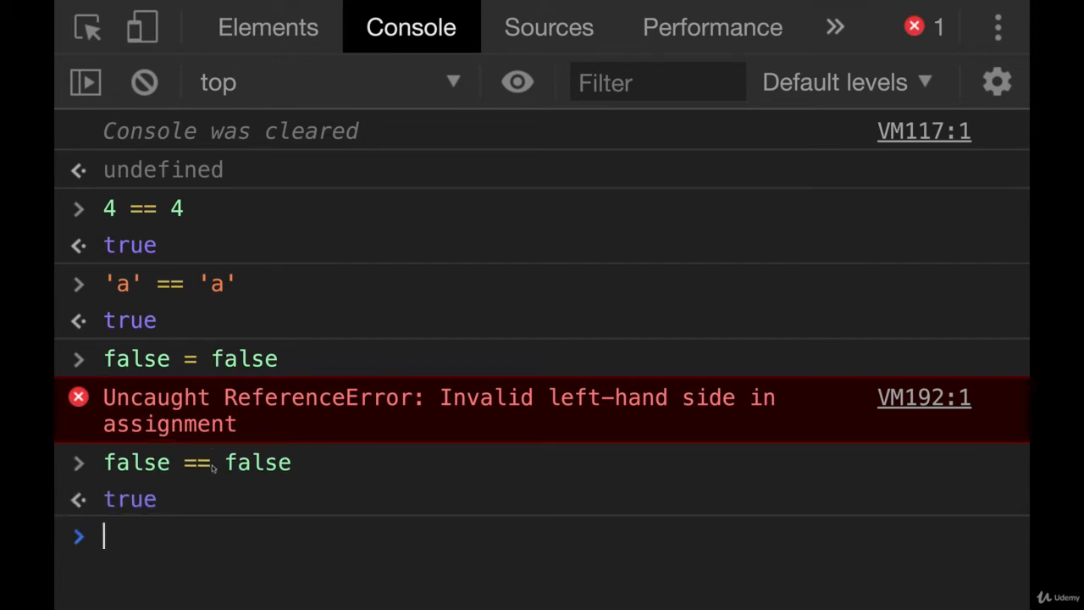
pyautogui.moveTo(315, 494)
pyautogui.write('7')
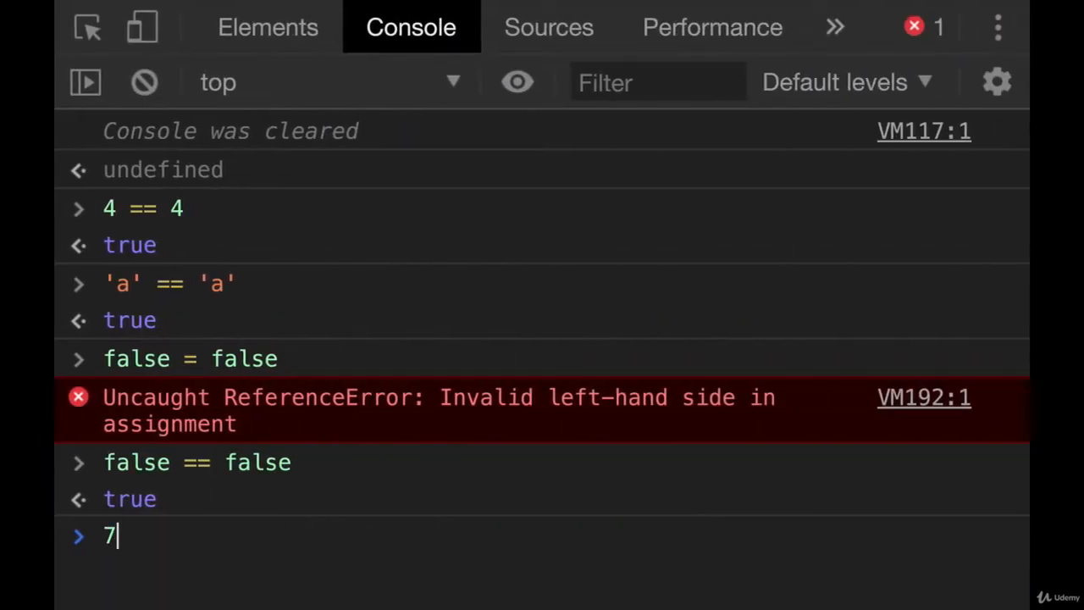
# - Evaluate 7 == '7' to true and bring up the double equals examples slide
pyautogui.write("== '7'")
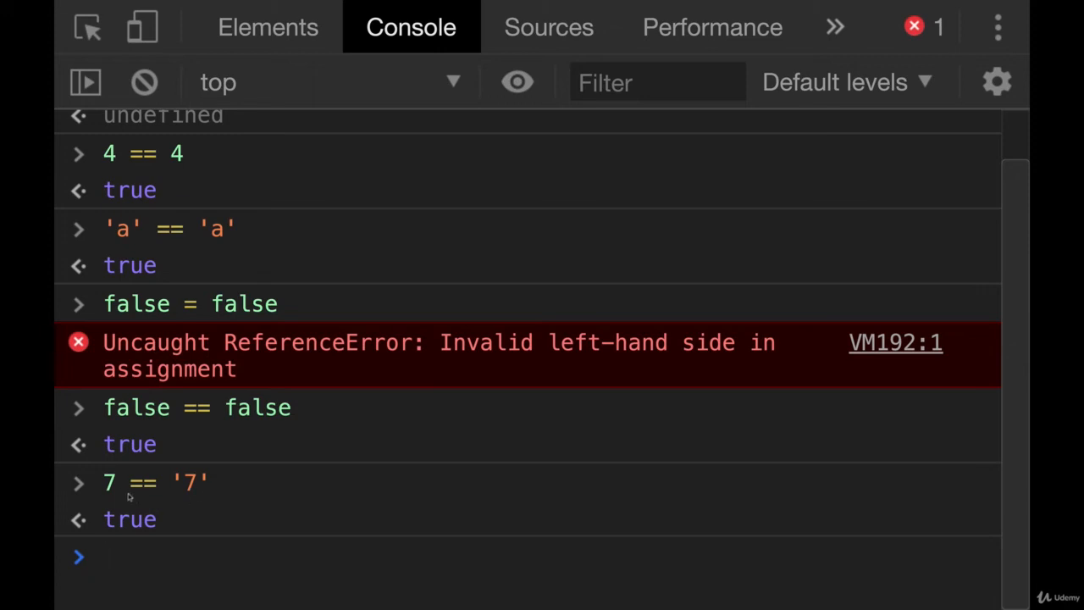
pyautogui.click(110, 555)
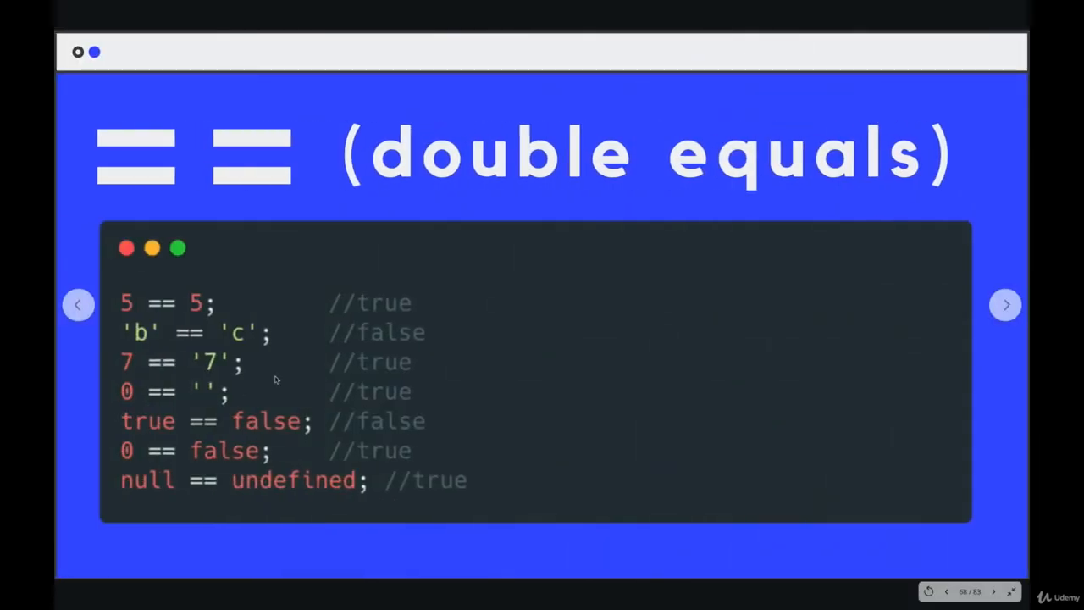
pyautogui.moveTo(132, 408)
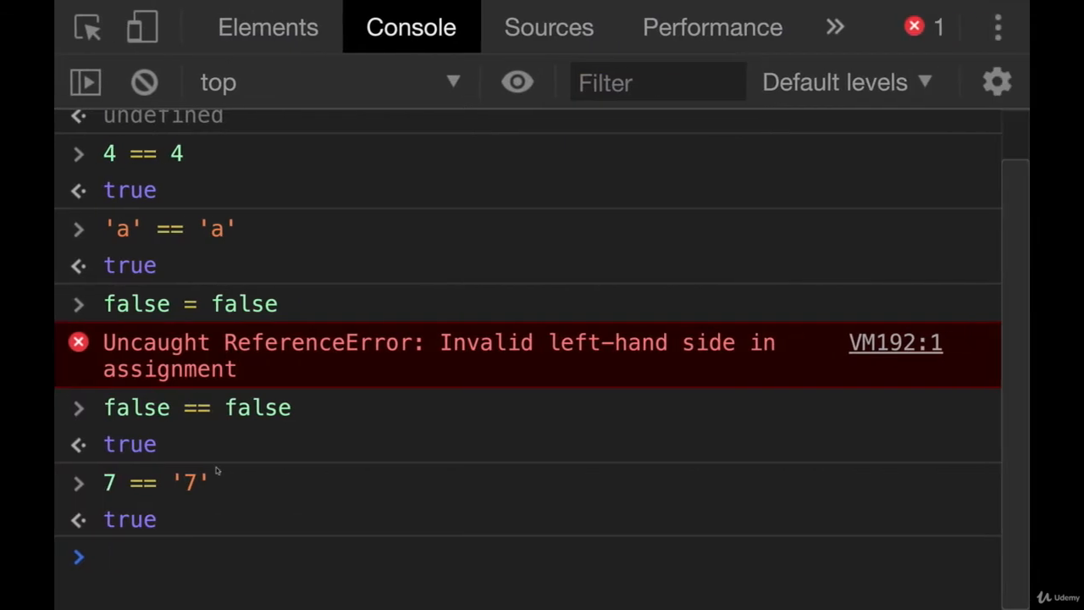
# - Evaluate 0 == 's' to false and 0 == '' to true
pyautogui.write("0 == ''")
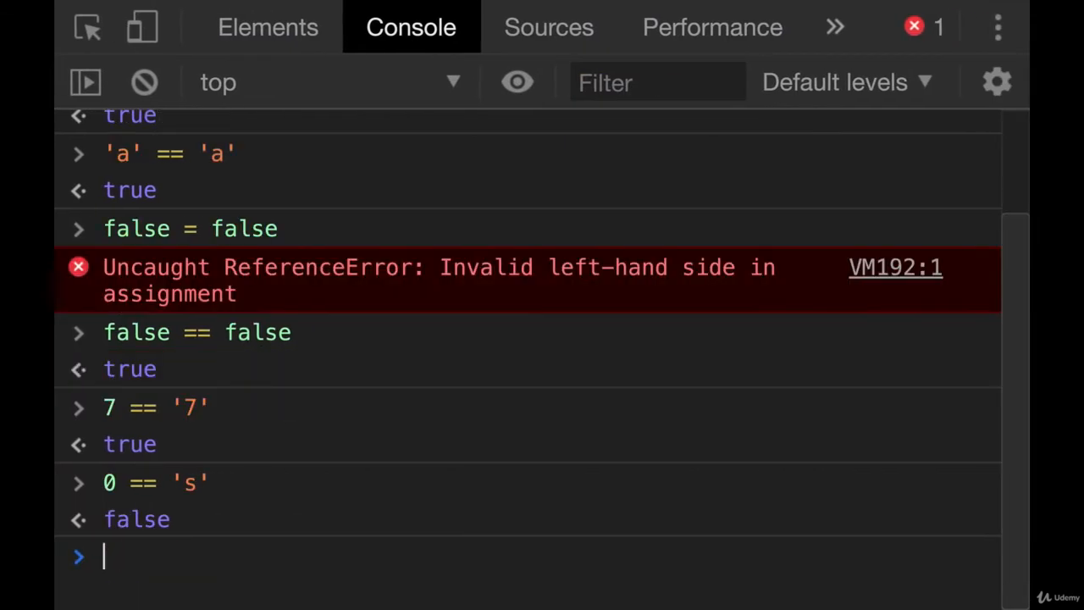
pyautogui.write("0 == ''")
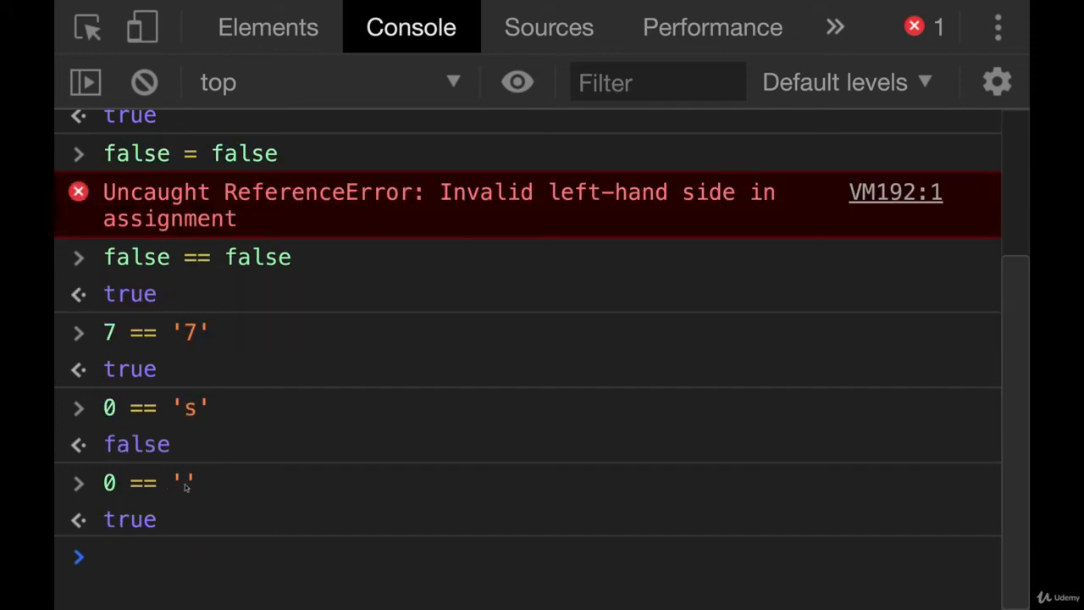
pyautogui.moveTo(172, 483)
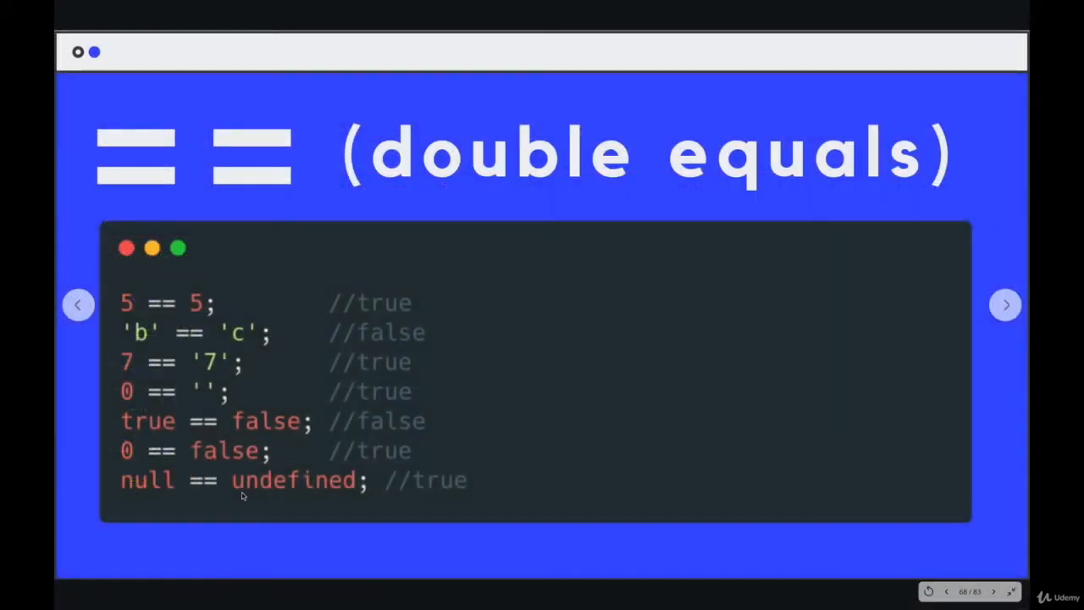
pyautogui.moveTo(223, 400)
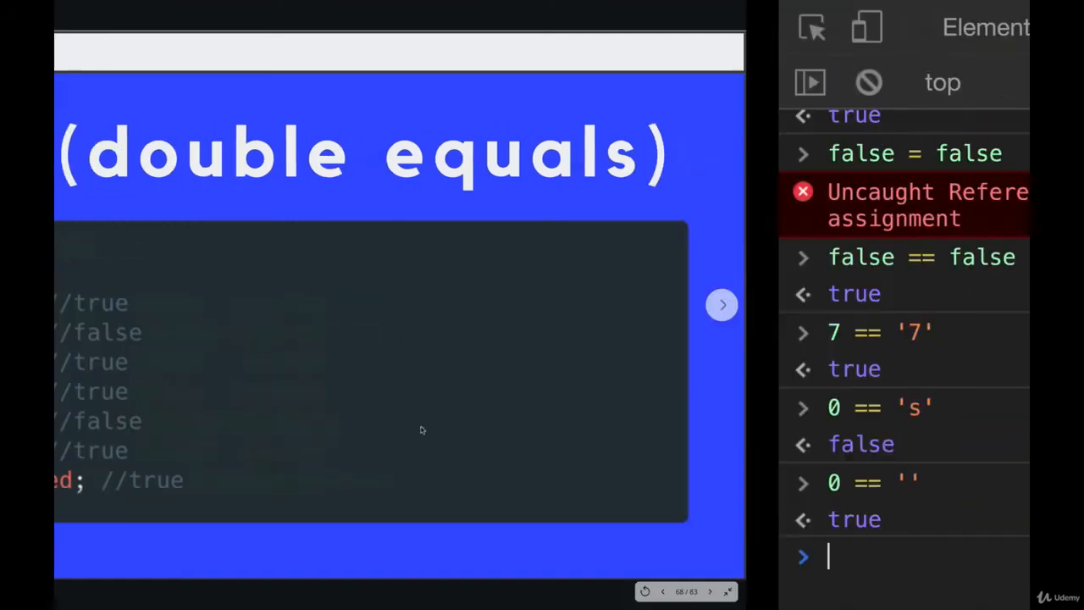
# - Wipe the console with clear() after checking the double equals slide
pyautogui.write('cl')
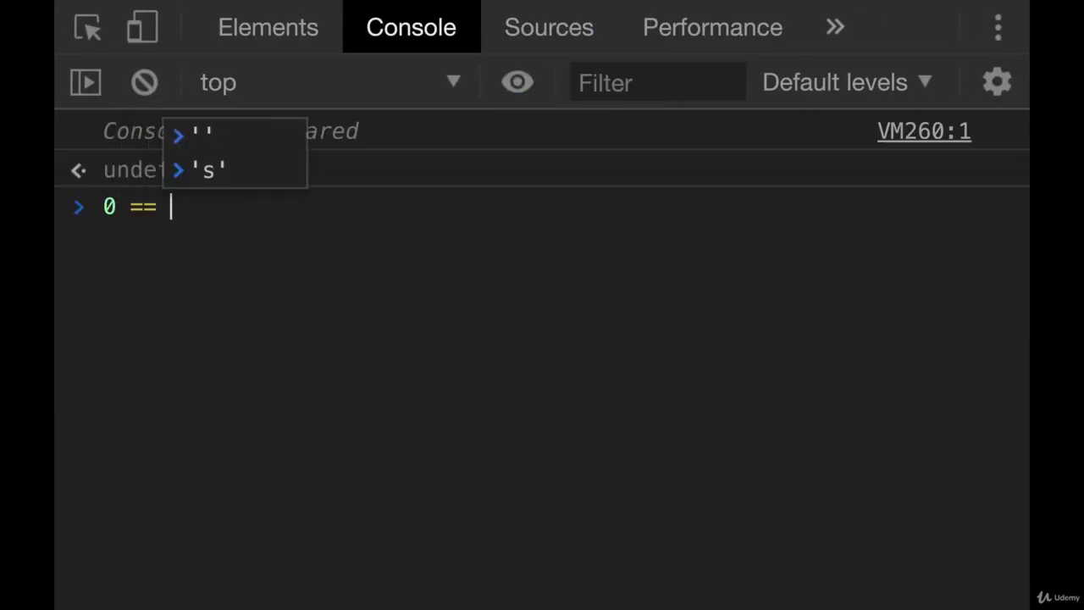
# - Evaluate 0 == false and null == undefined, both returning true
pyautogui.write('false')
pyautogui.write('null ==')
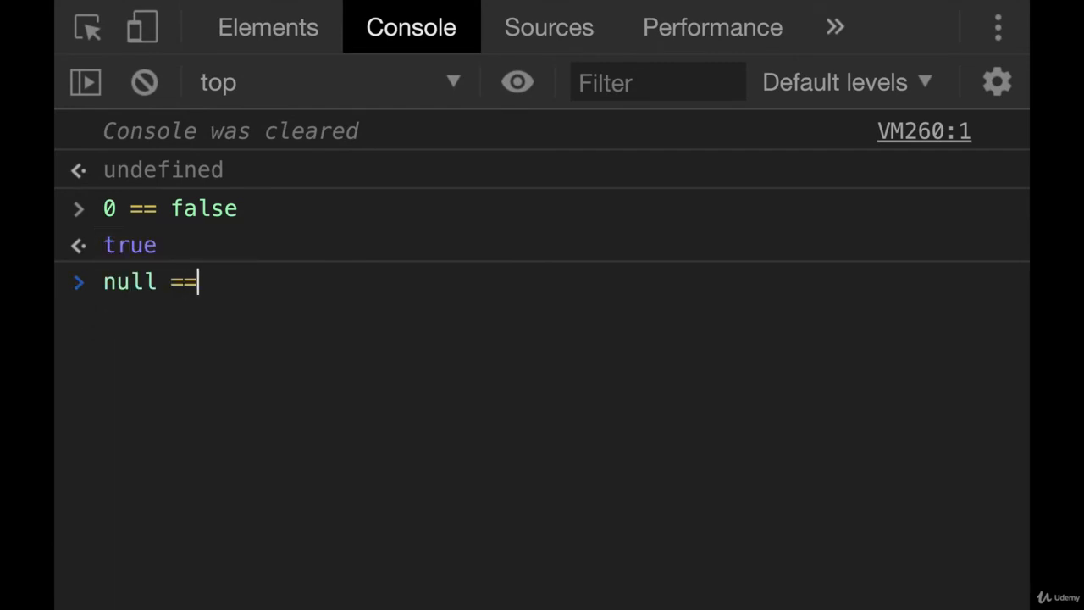
pyautogui.write('un')
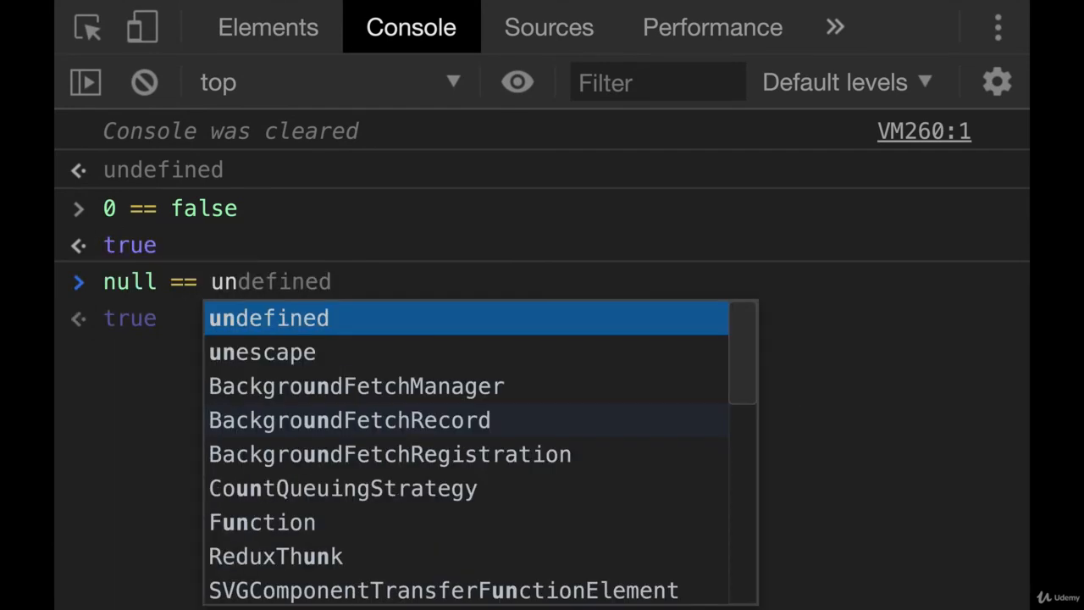
pyautogui.press('Enter')
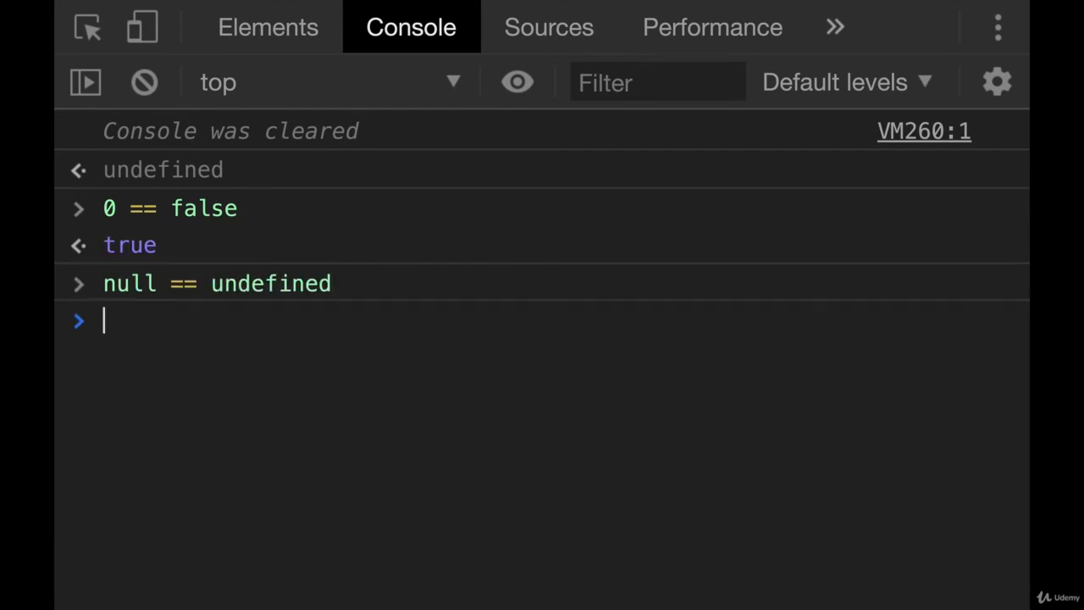